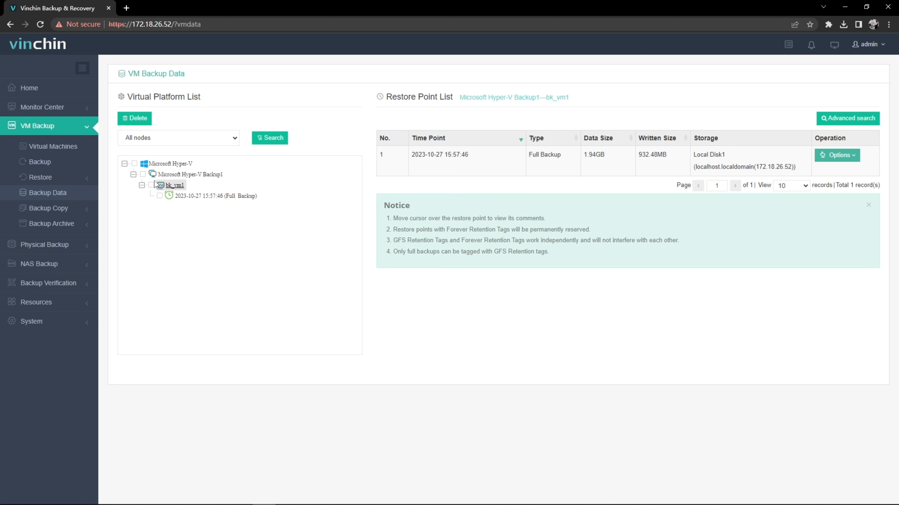
click(40, 177)
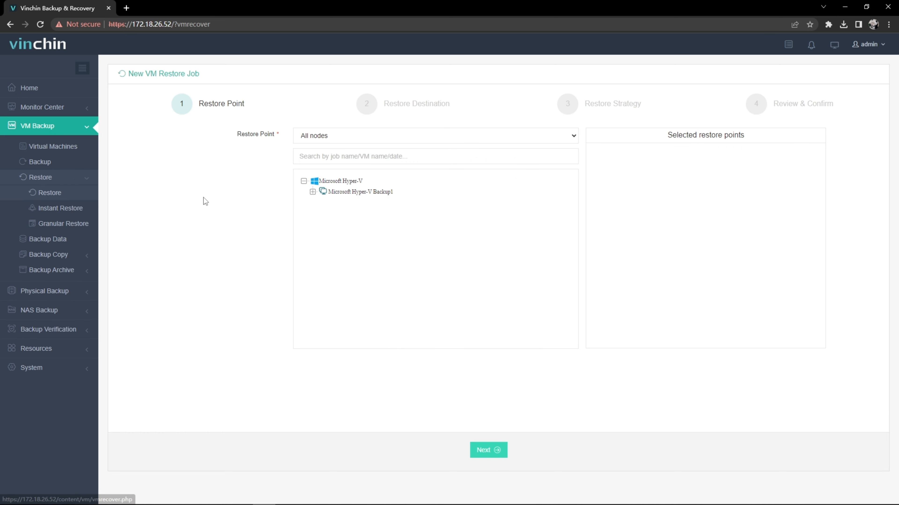
click(312, 191)
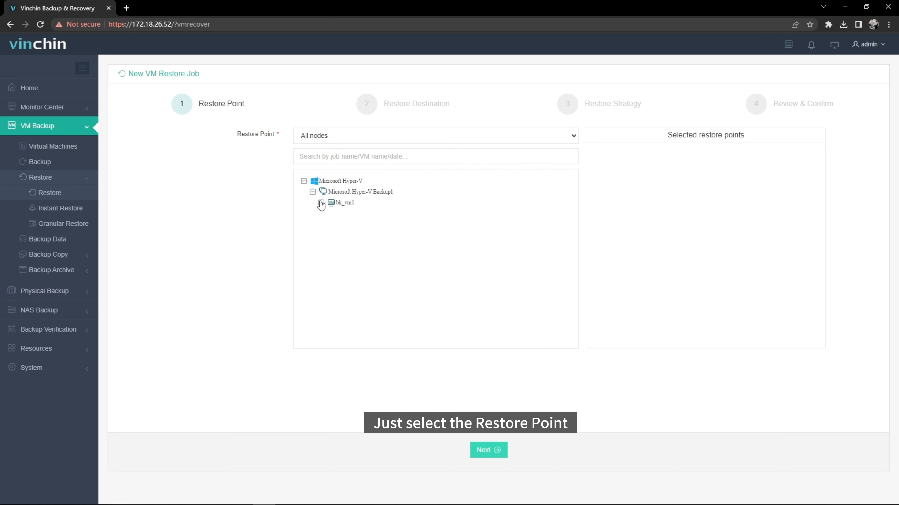
click(321, 205)
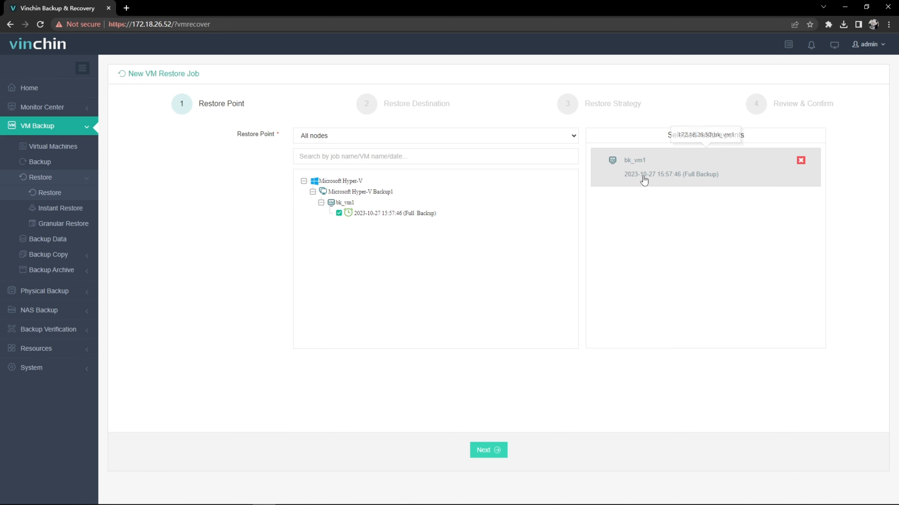
mouse_move(498, 448)
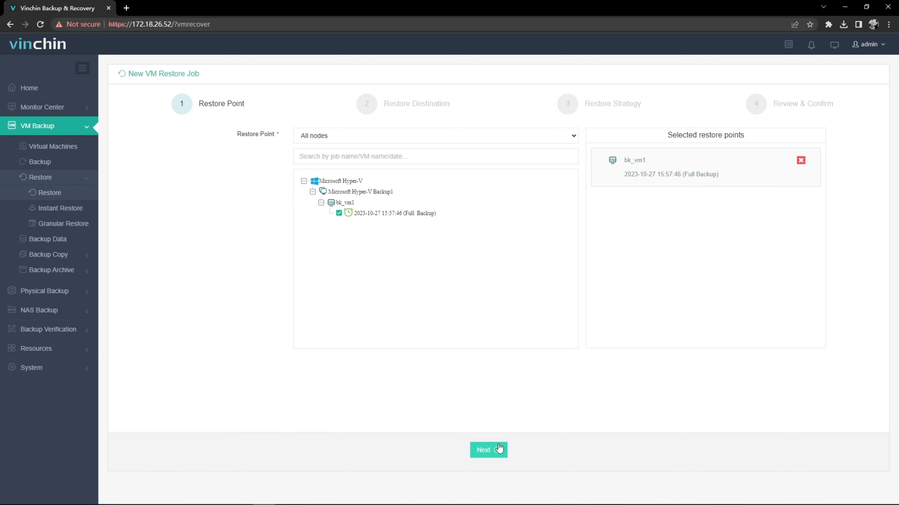
click(488, 449)
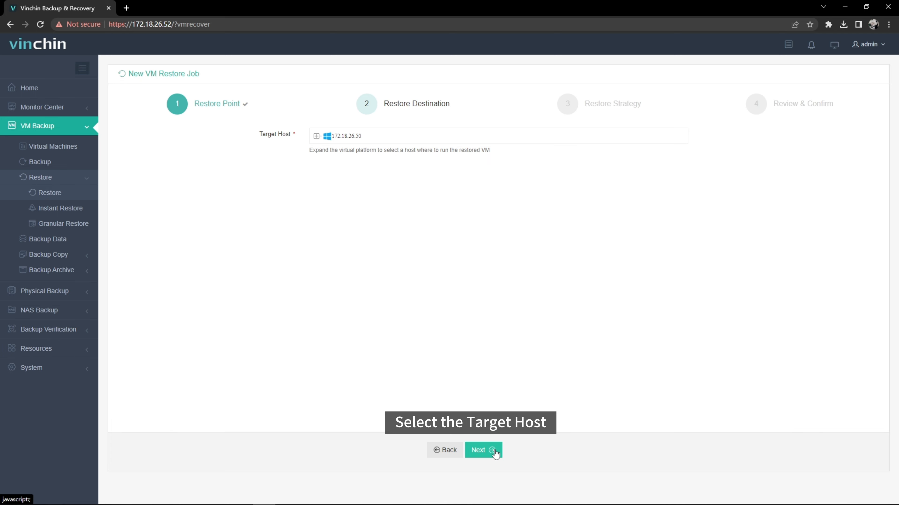
Target host WIN-FK56753GS6N under 172.18.26.50, restore as bk_vm1_restore with Power on enabled, reviewing CPU, disk and network settings
click(315, 136)
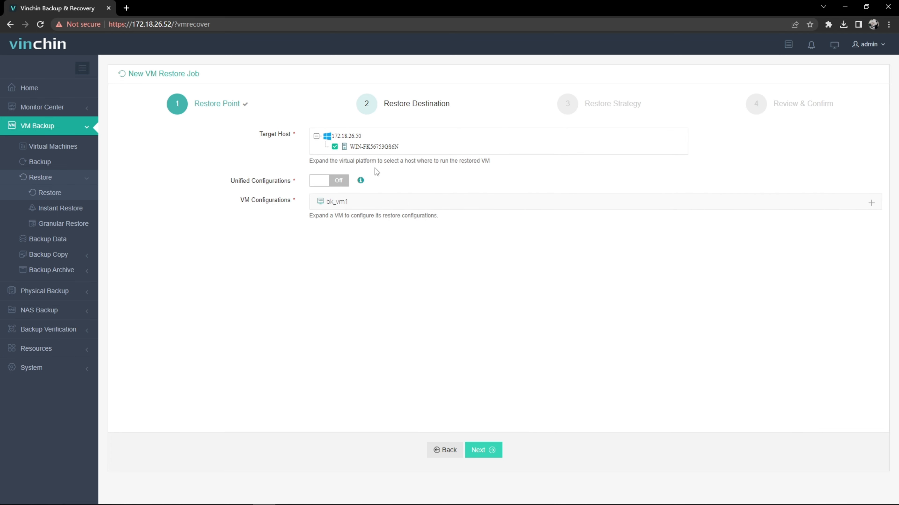
click(337, 201)
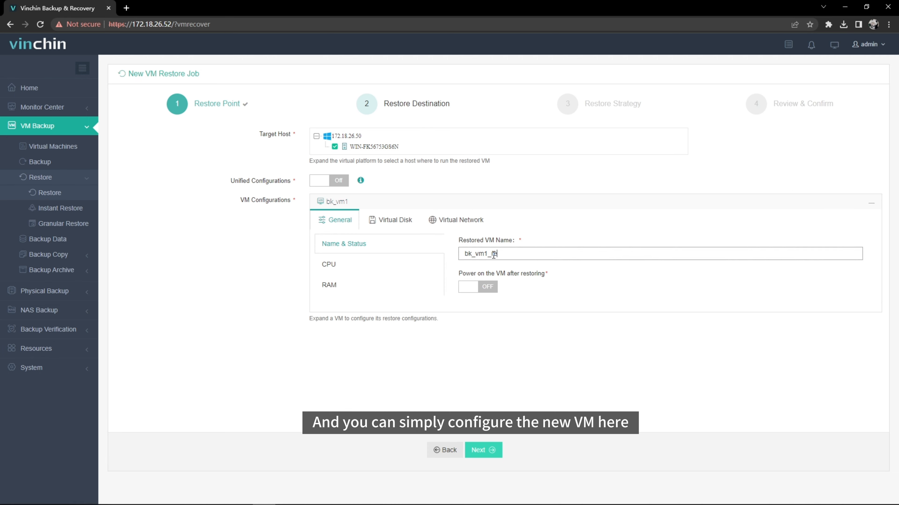
click(478, 286)
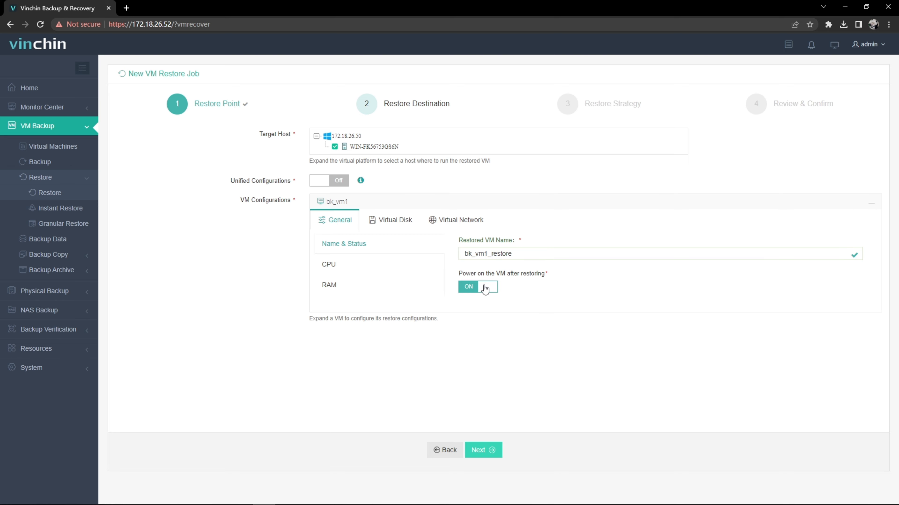
click(328, 264)
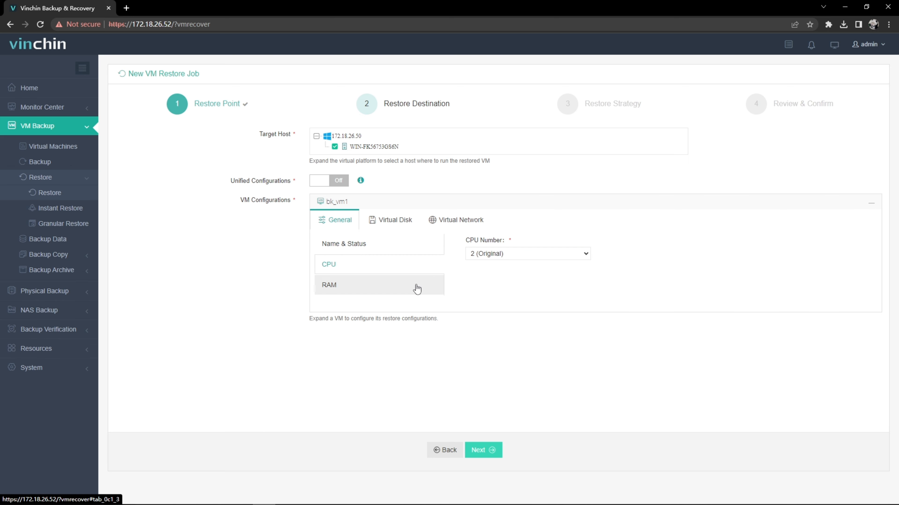
click(395, 220)
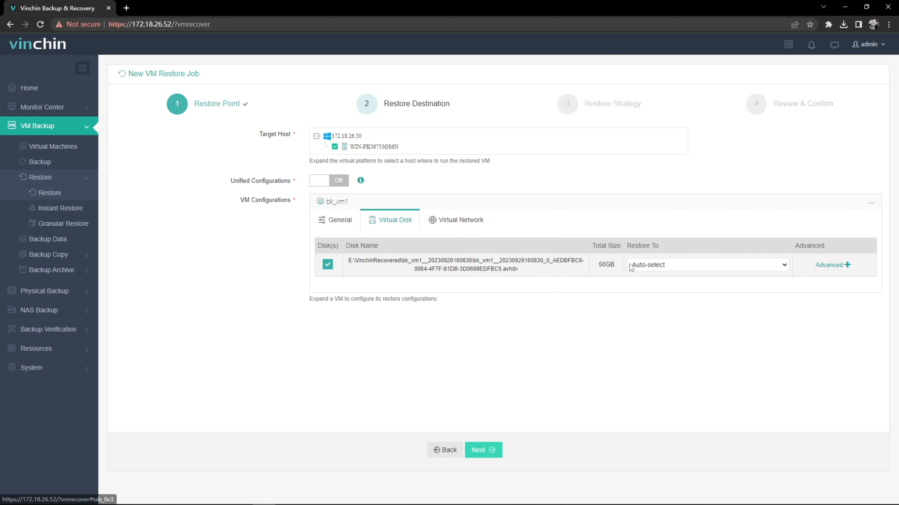
click(460, 219)
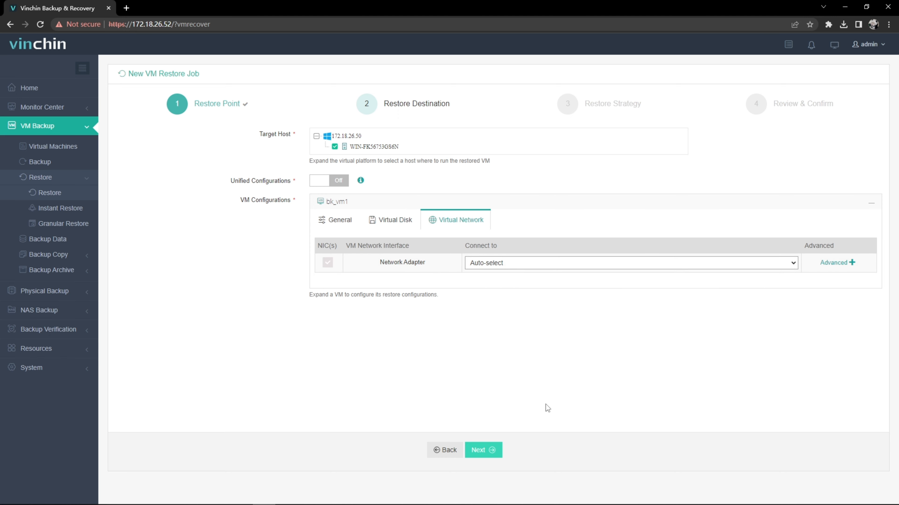
Keep the default restore strategy and transmission options and submit the restore job
click(482, 450)
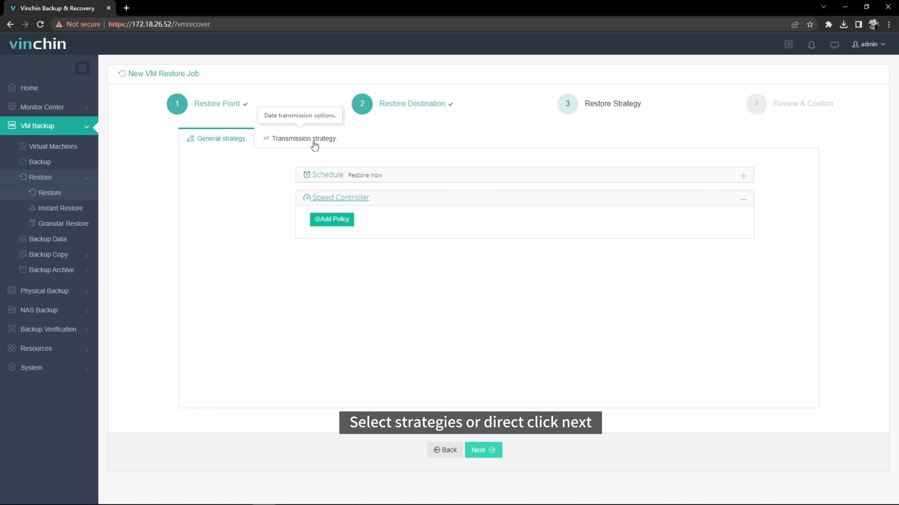
click(304, 138)
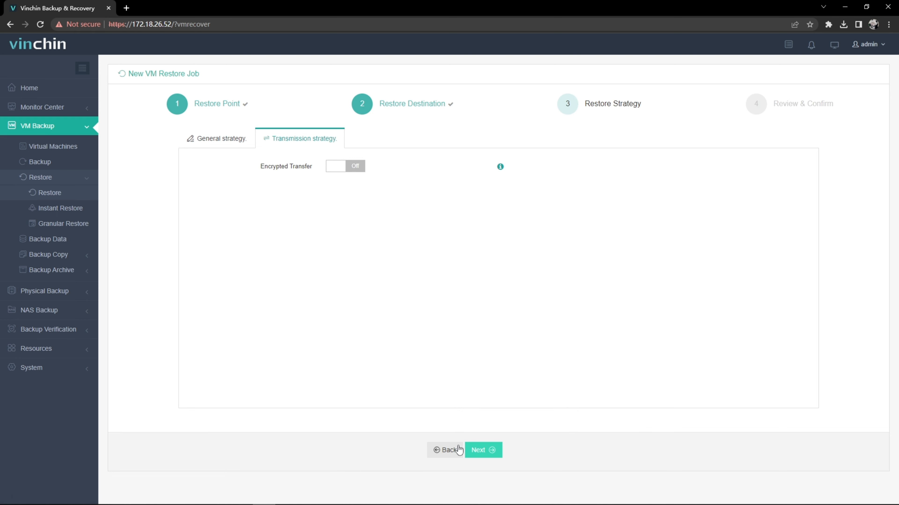
click(482, 449)
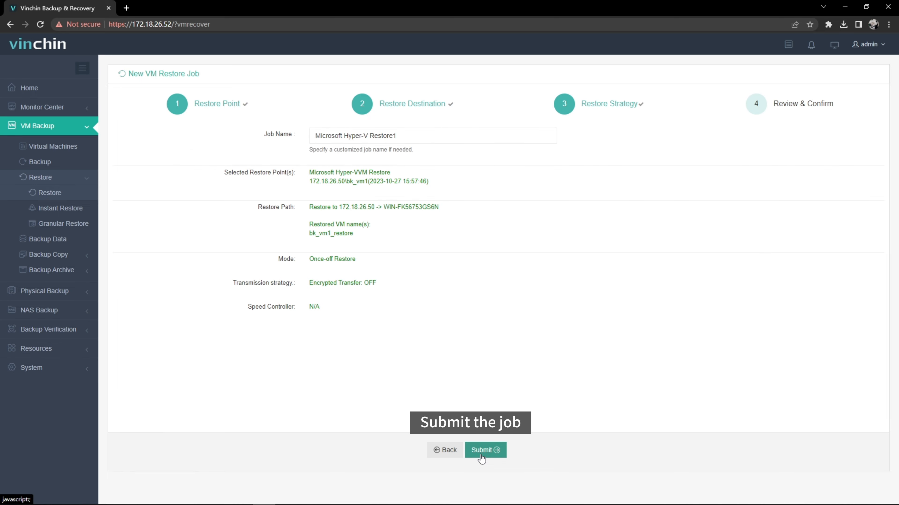
click(485, 450)
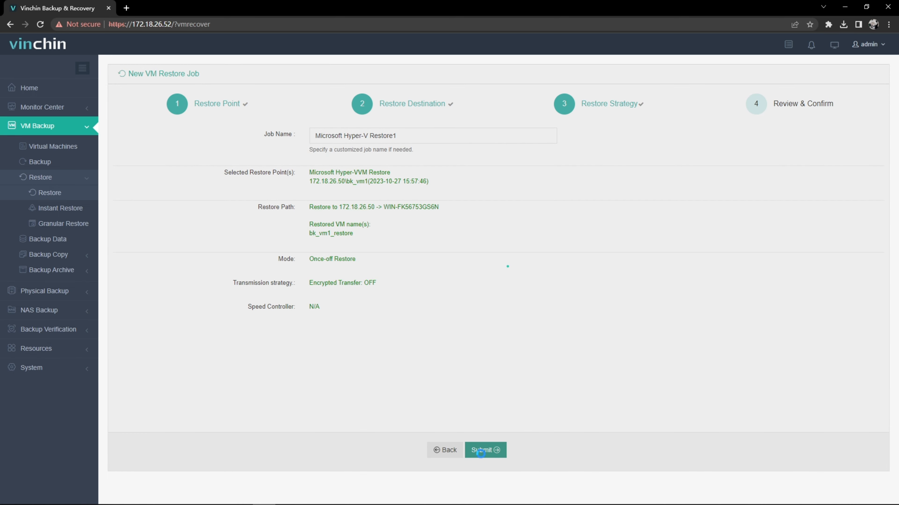
click(484, 450)
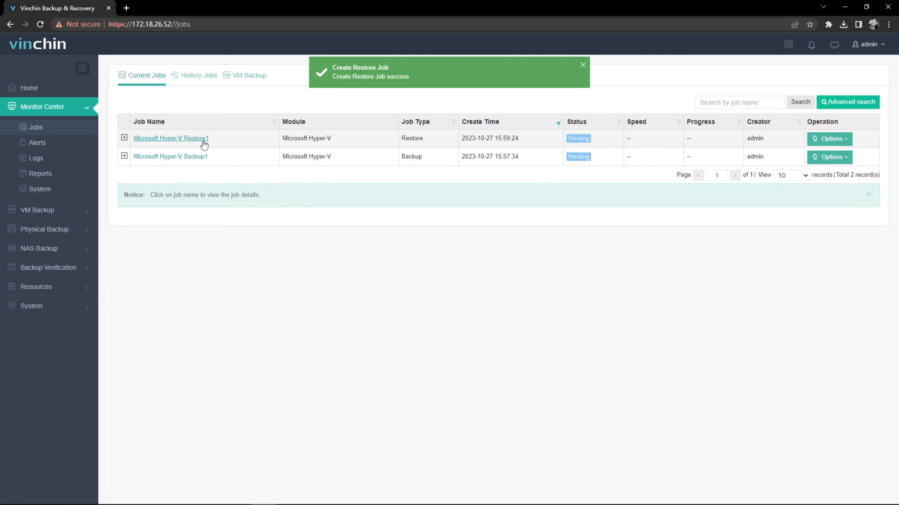
Watch the restore job's details until it completes, then switch to the Hyper-V host's remote desktop
click(169, 138)
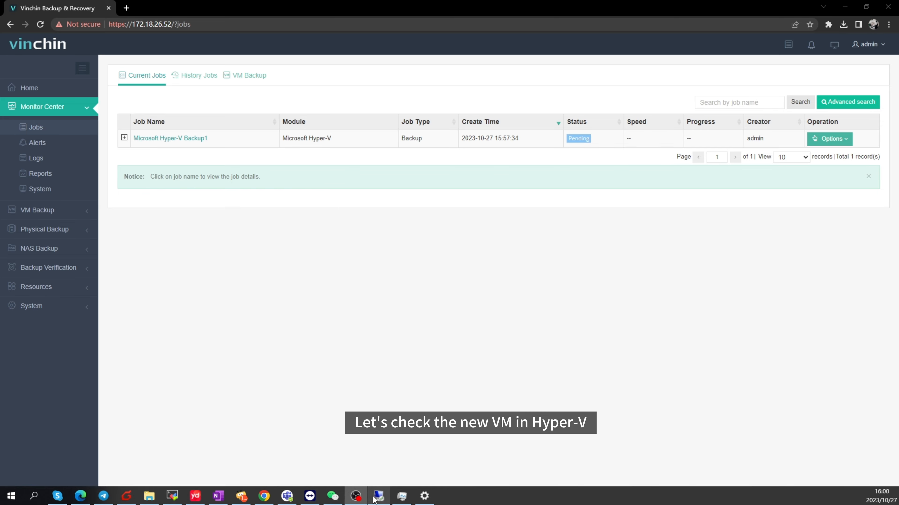
click(377, 495)
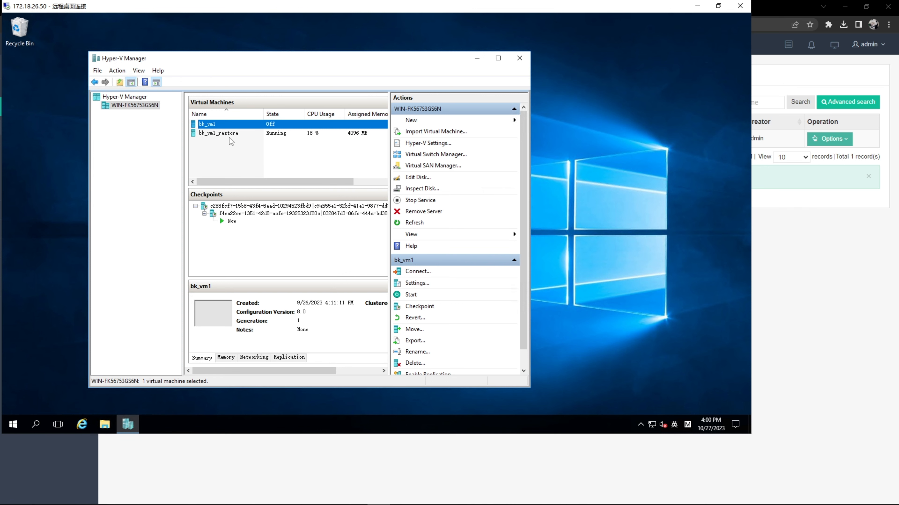
Connect to the running bk_vm1_restore VM in Hyper-V Manager, showing its CentOS boot menu
click(217, 133)
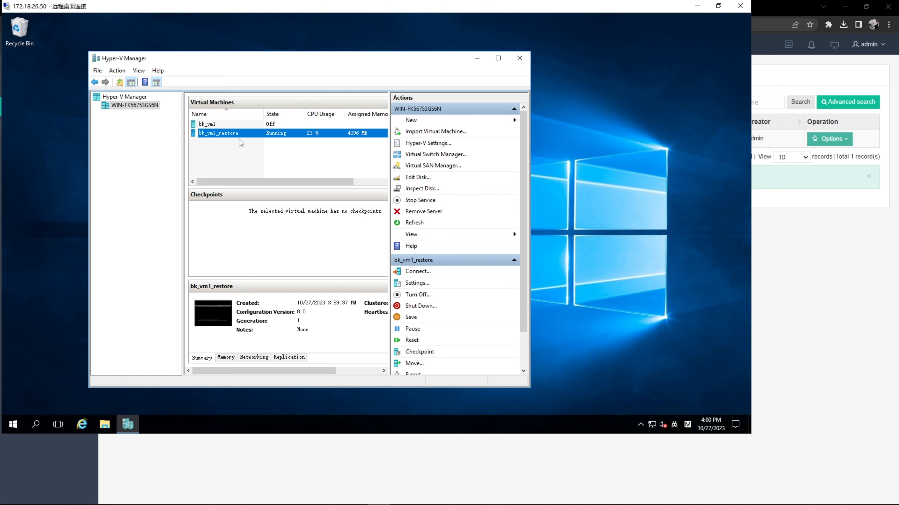
click(418, 271)
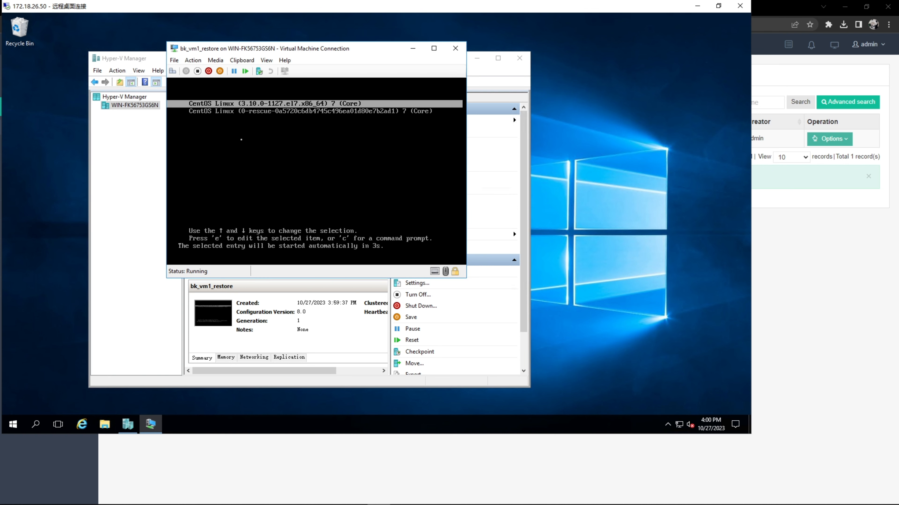